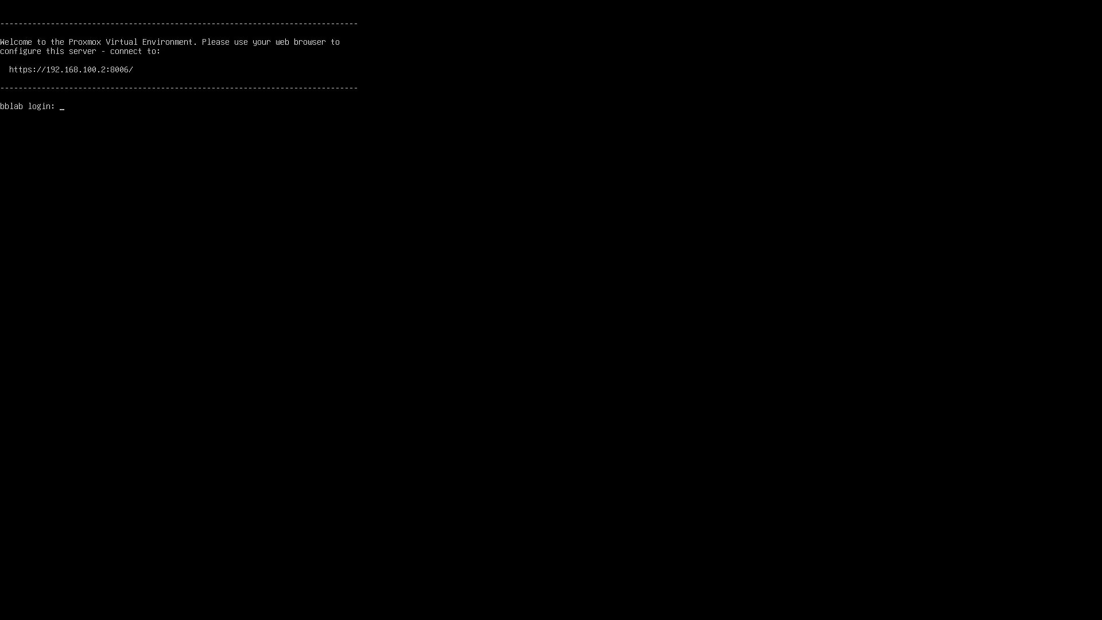
Log in to the console as root with the root password.
text(ro)
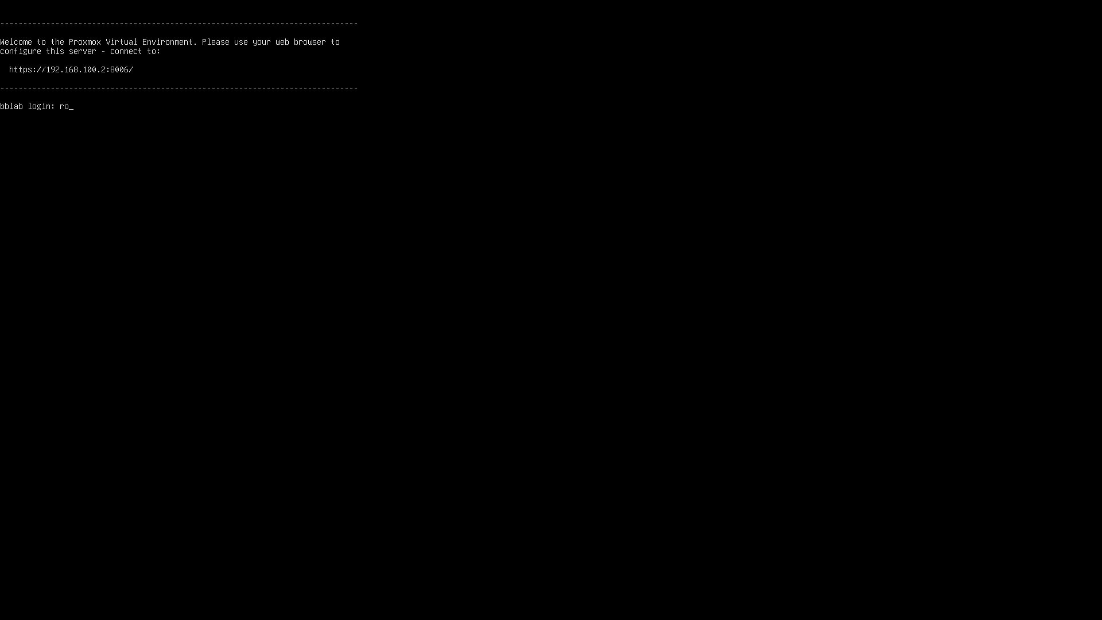
text(ot)
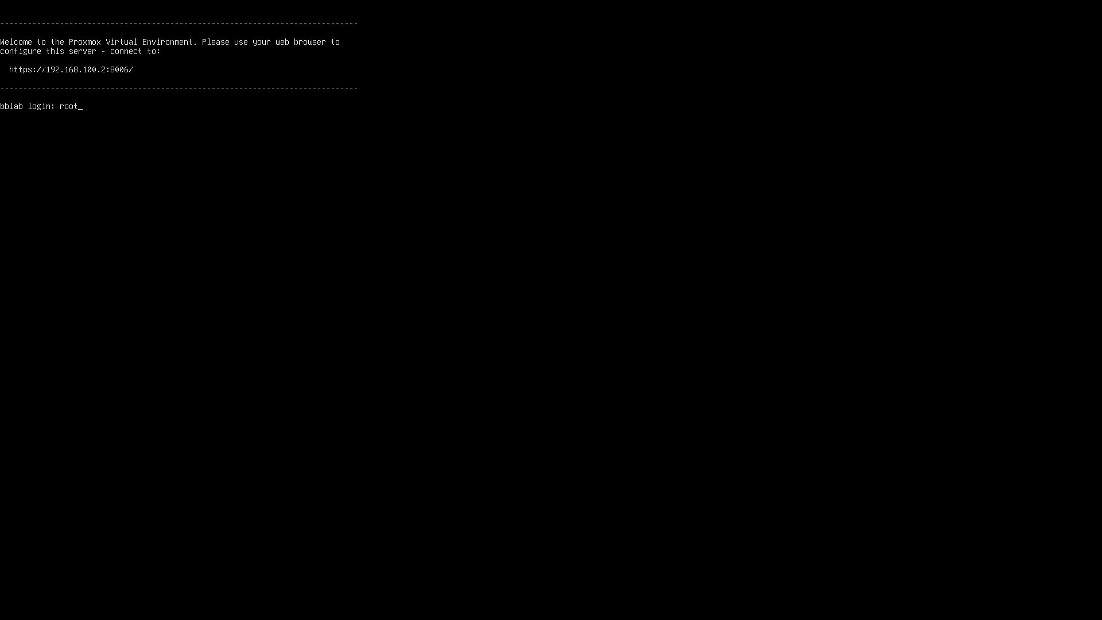
key(Return)
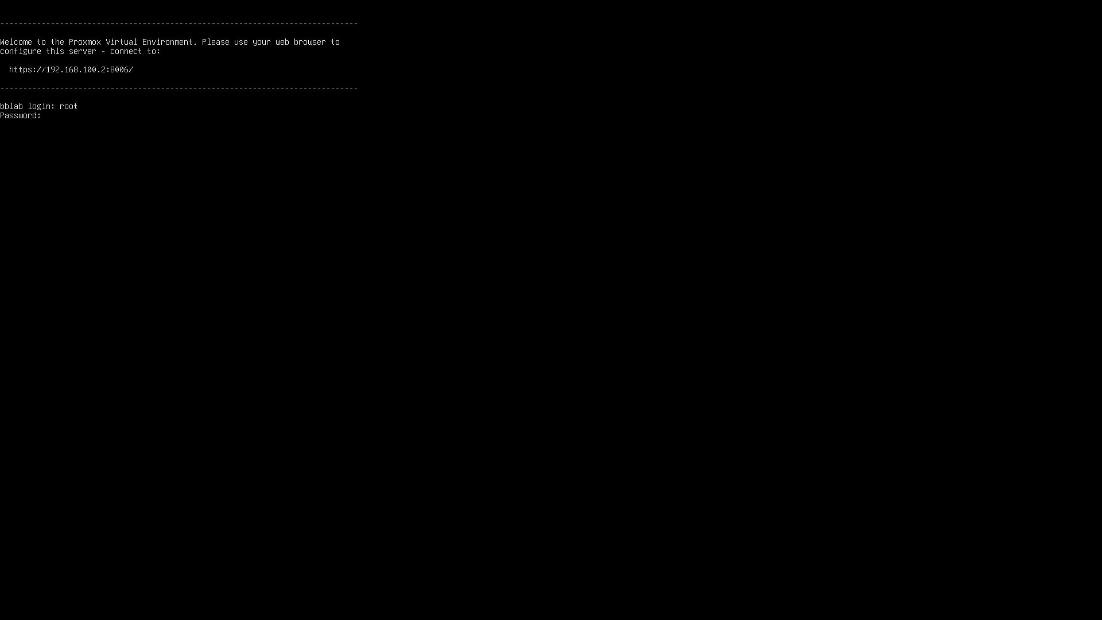
click(46, 116)
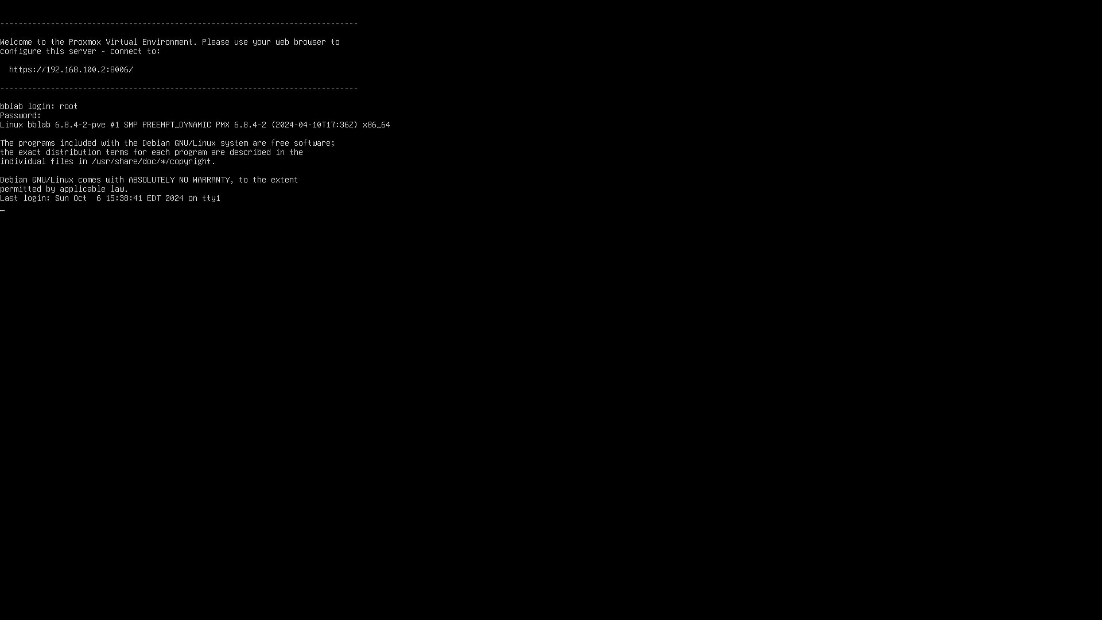
key(Return)
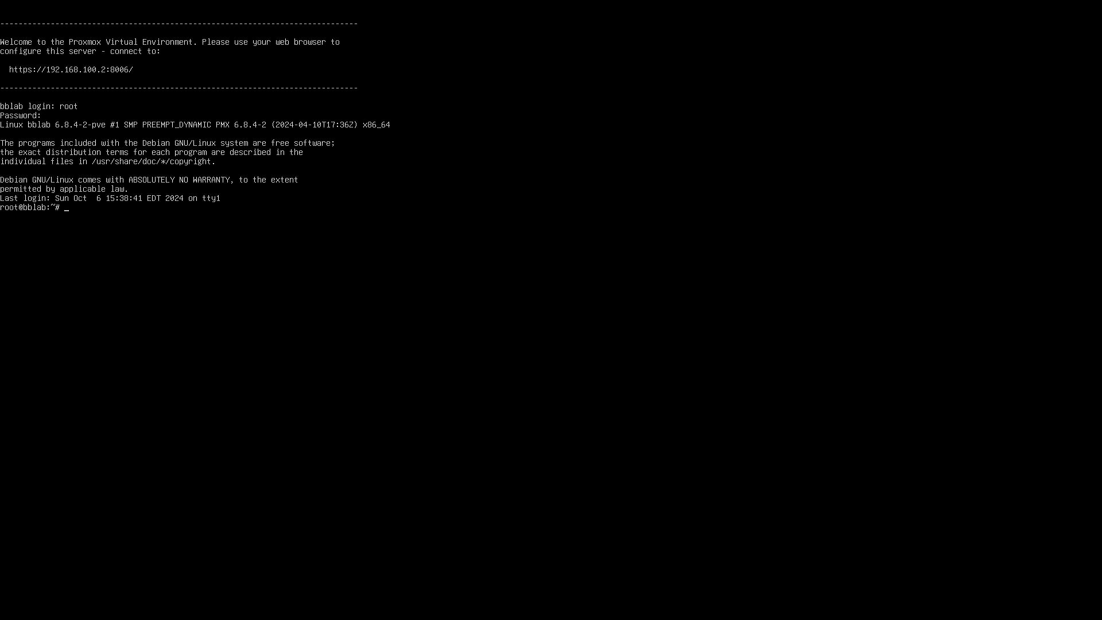
Run nano on /etc/network/interfaces to edit the vmbr0 bridge configuration.
text(nano)
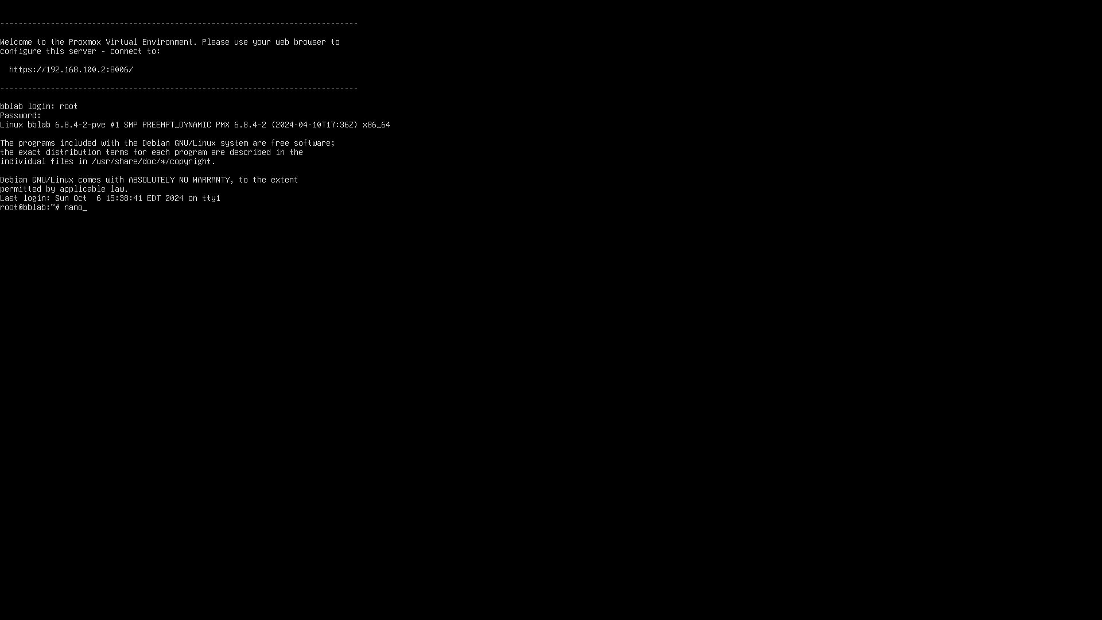
text(/etc)
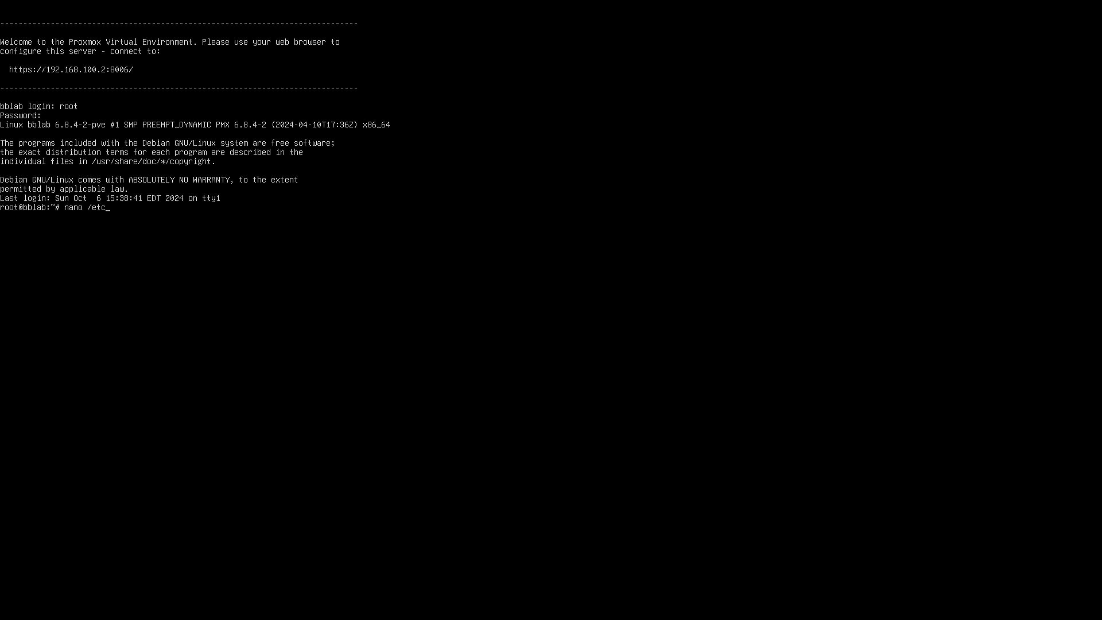
text(/)
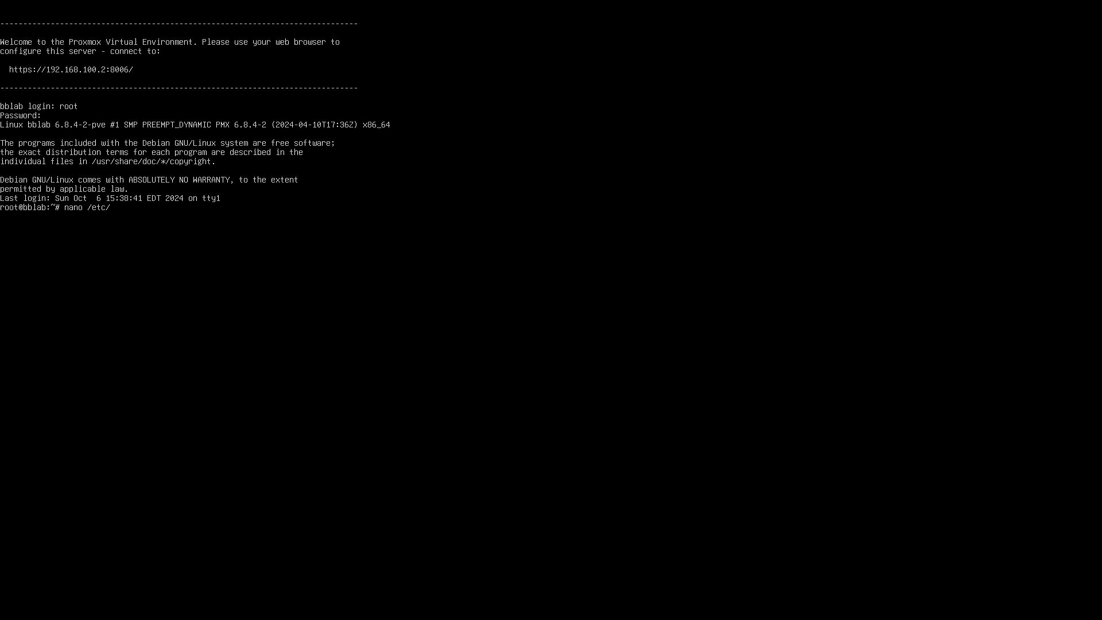
text(networ)
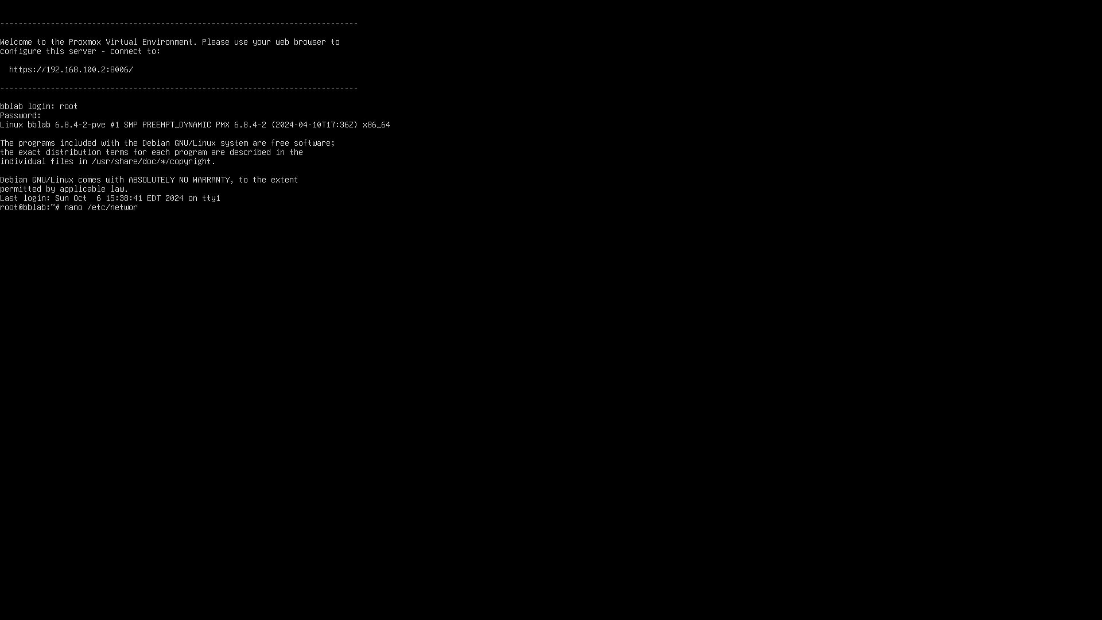
text(k/i)
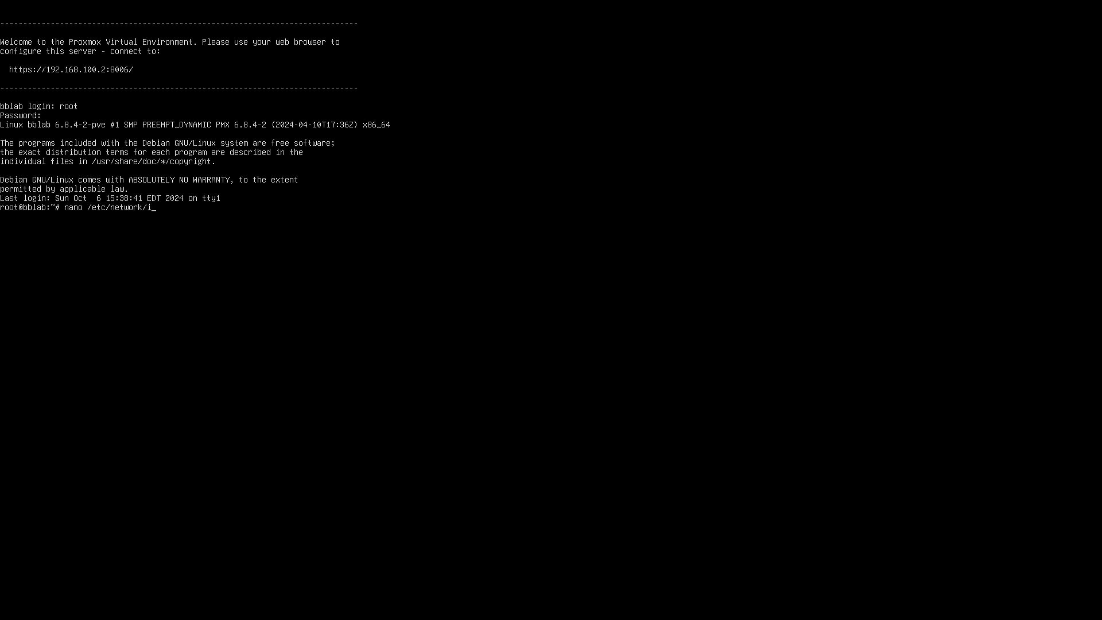
text(nterfac)
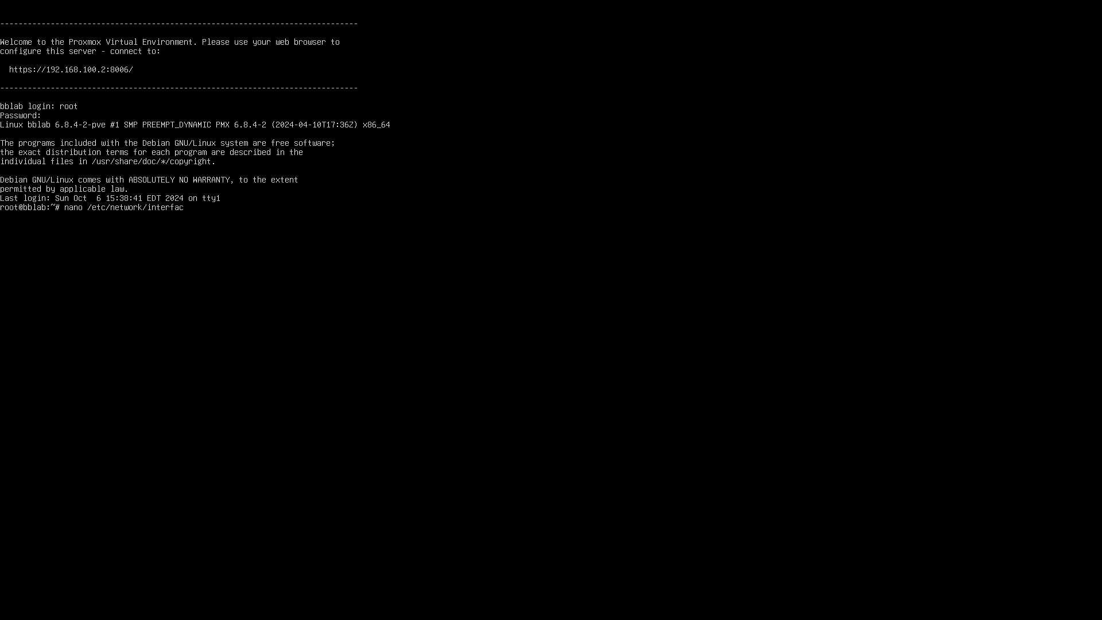
key(Return)
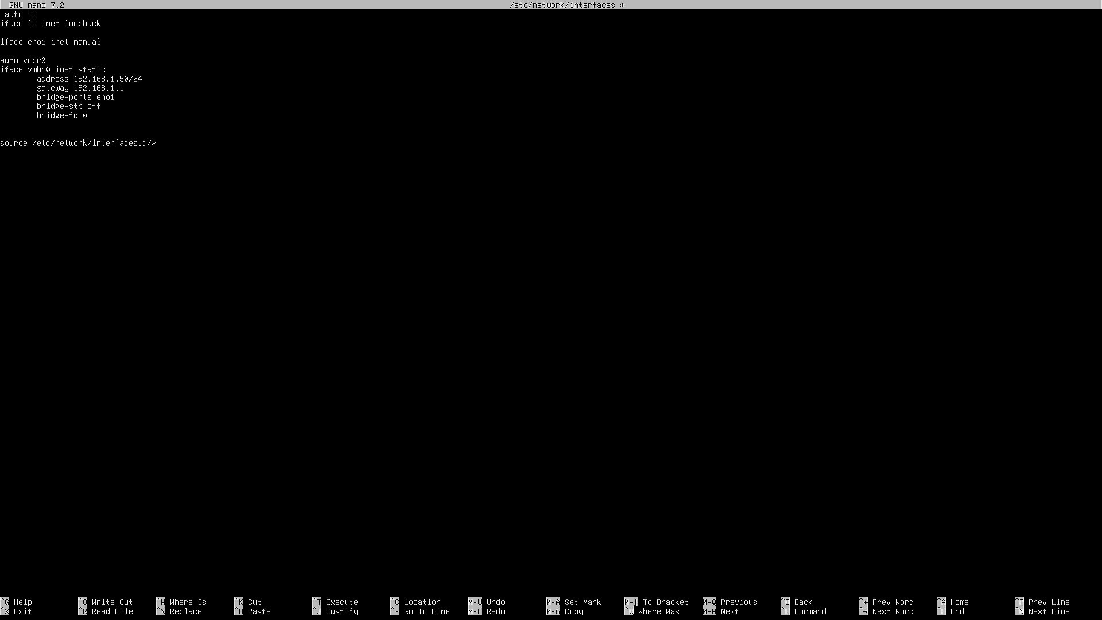
Set the vmbr0 address to 192.168.1.140/24, save the file and exit nano.
key(BackSpace)
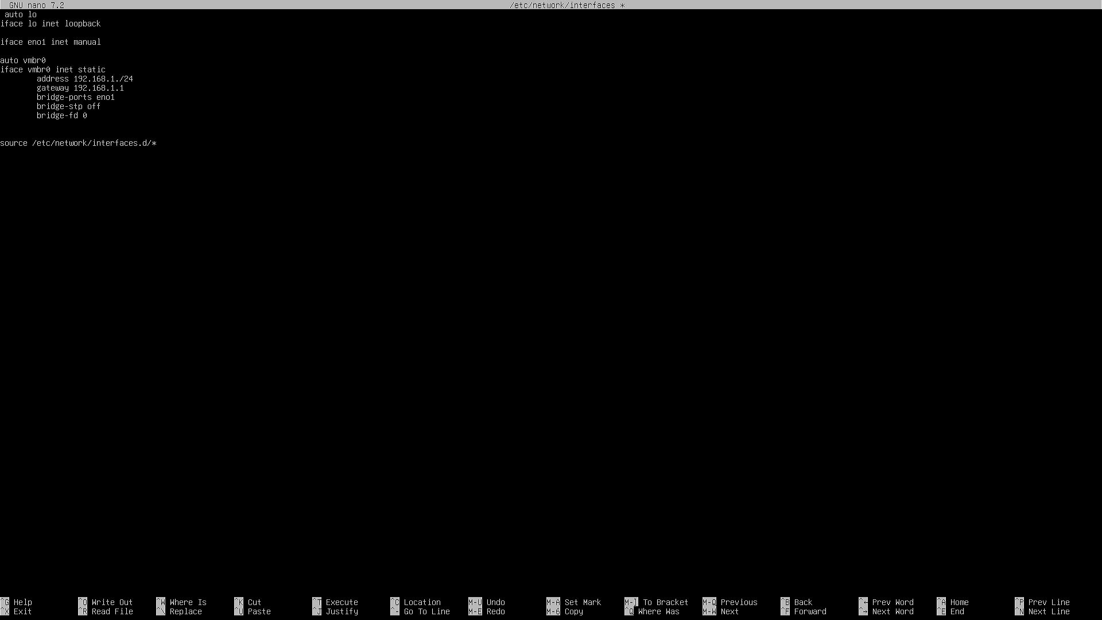
text(140)
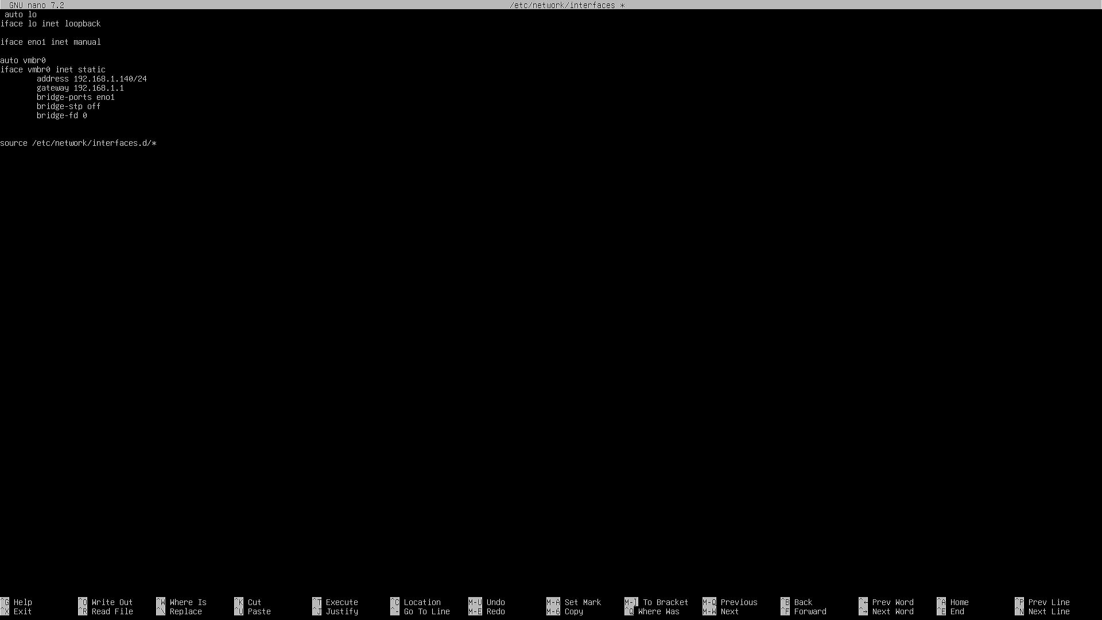
key(ctrl+o)
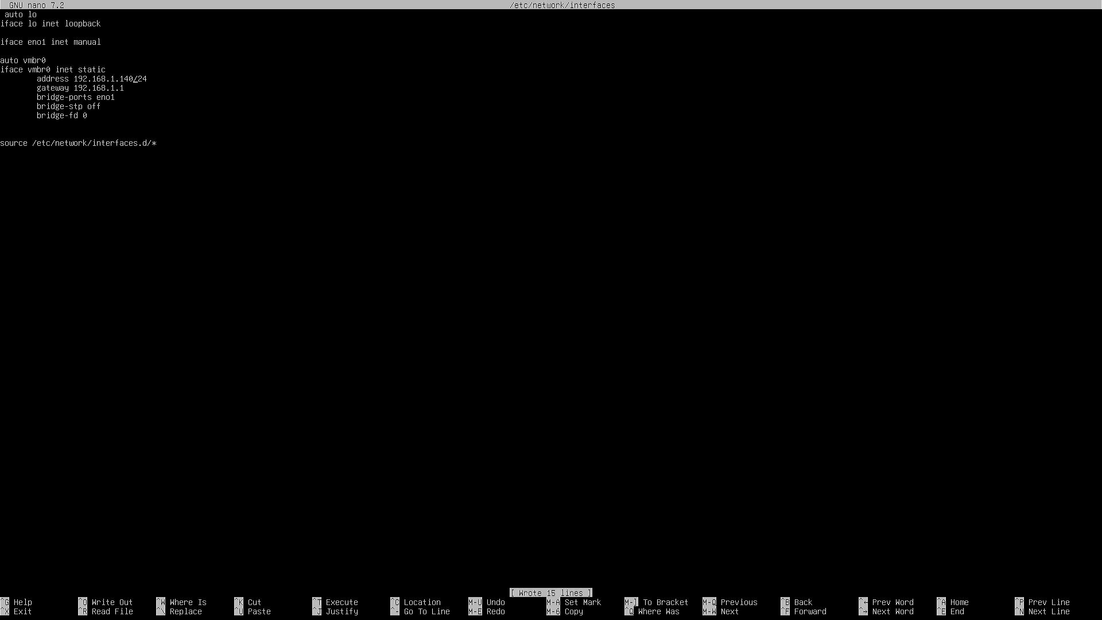
key(ctrl+x)
text(if)
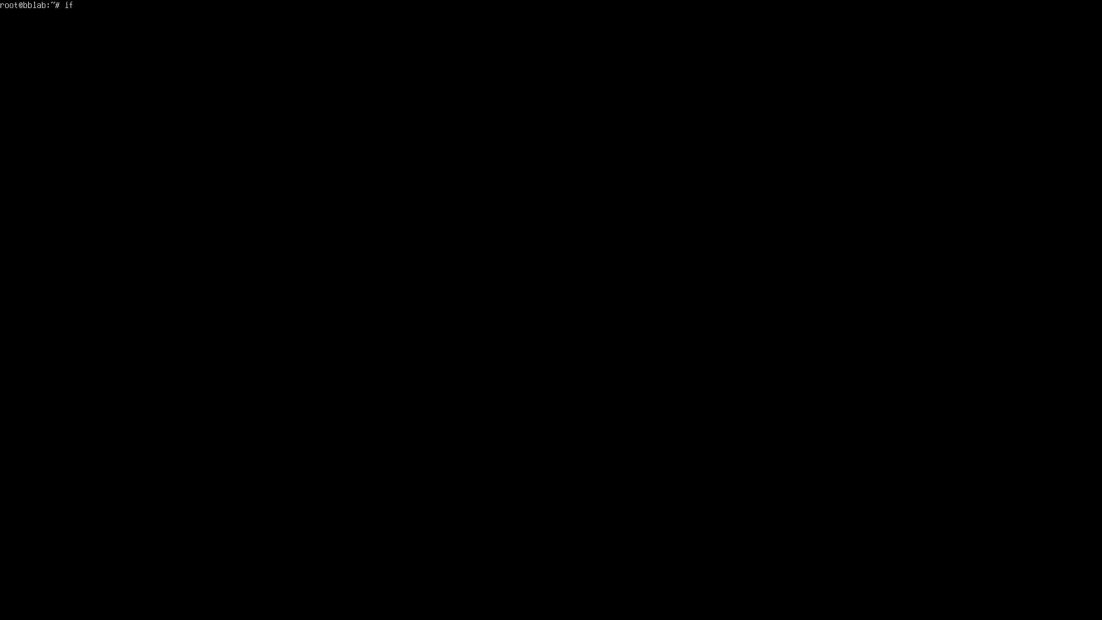
Cycle the vmbr0 bridge with ifdown vmbr0 followed by ifup vmbr0.
text(down)
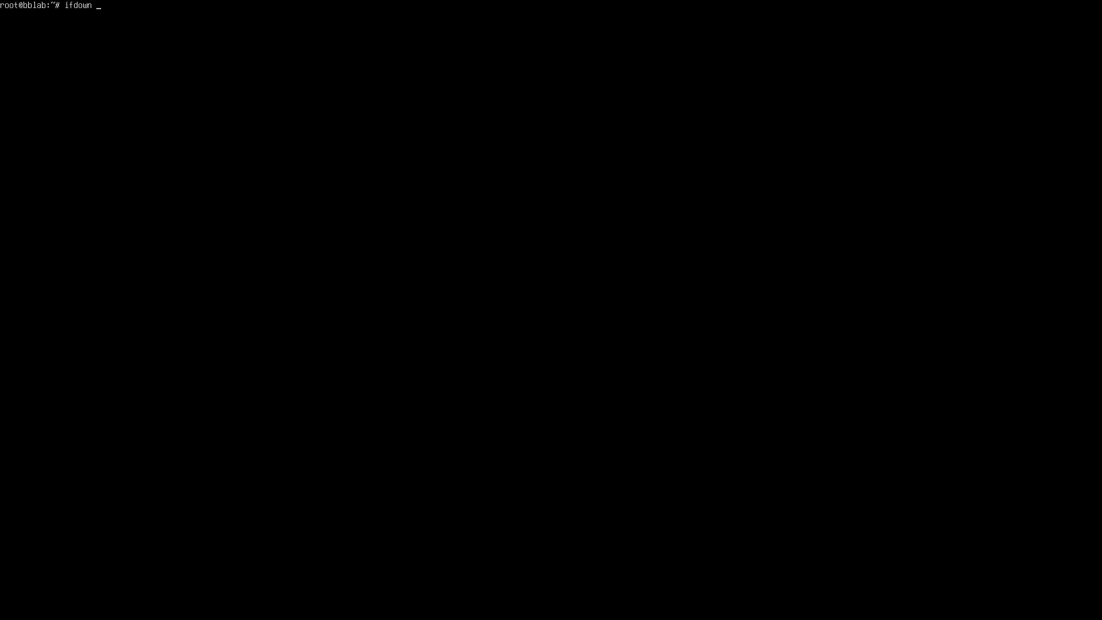
text(vmb)
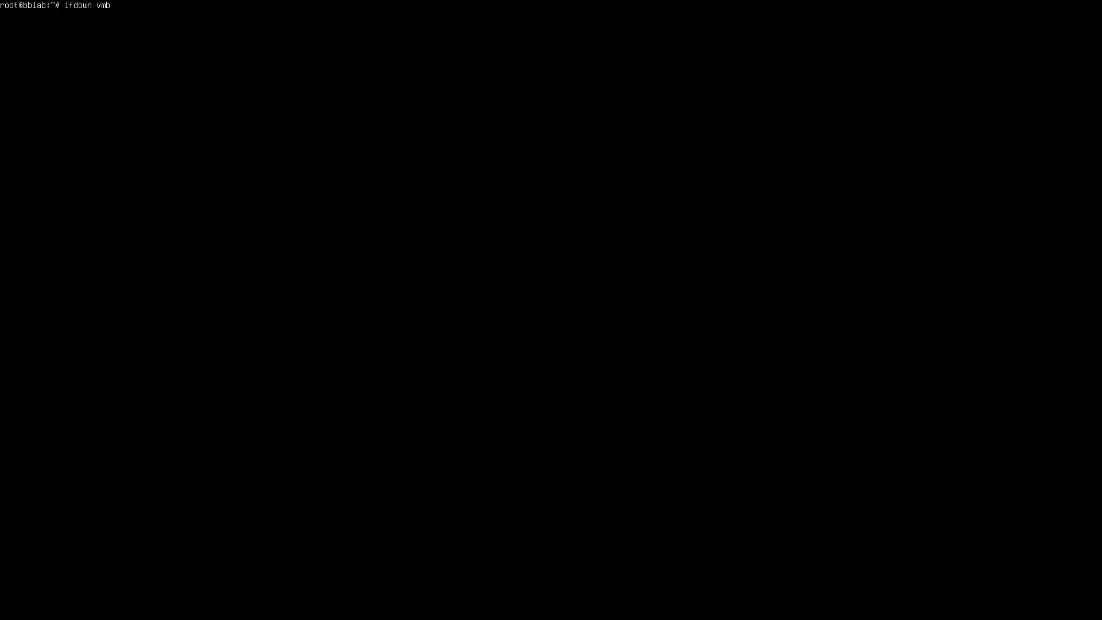
text(r0)
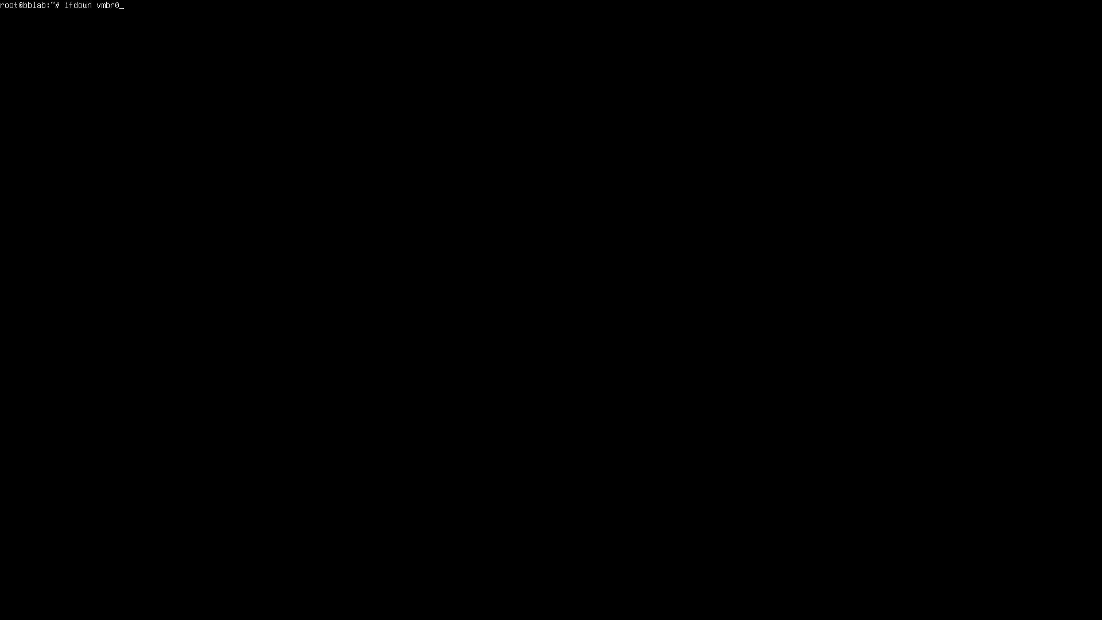
key(Return)
text(ifup vmbr0)
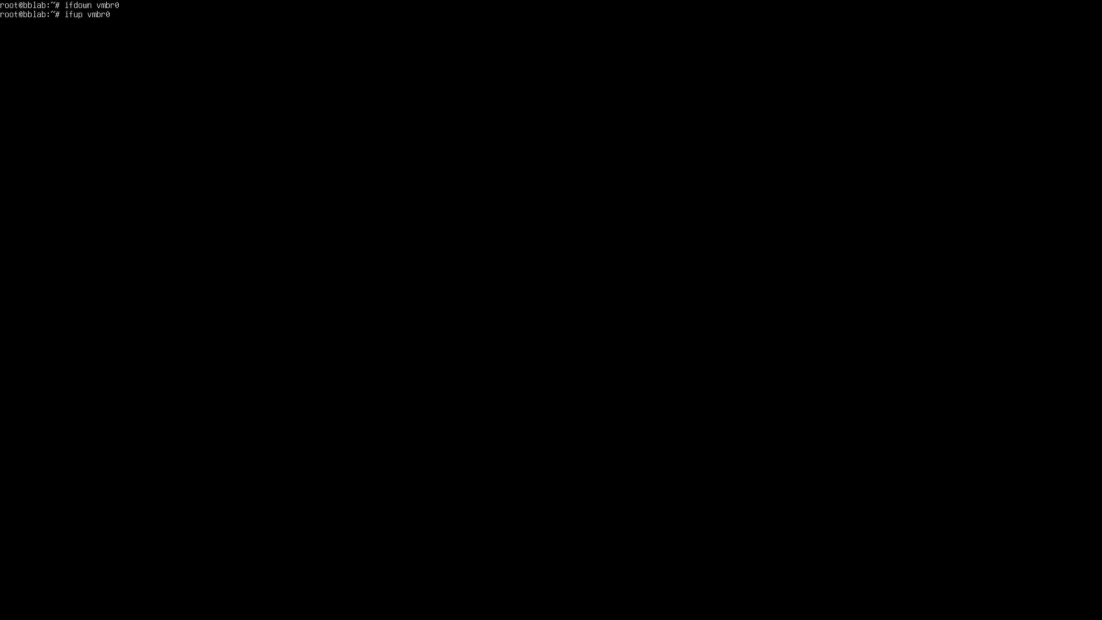
key(Return)
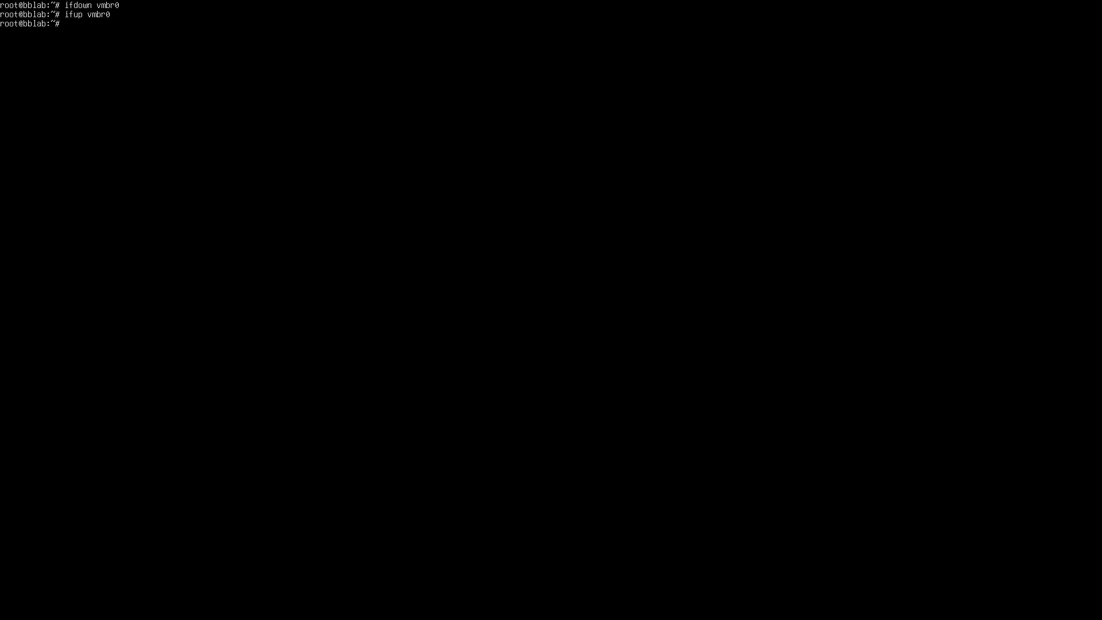